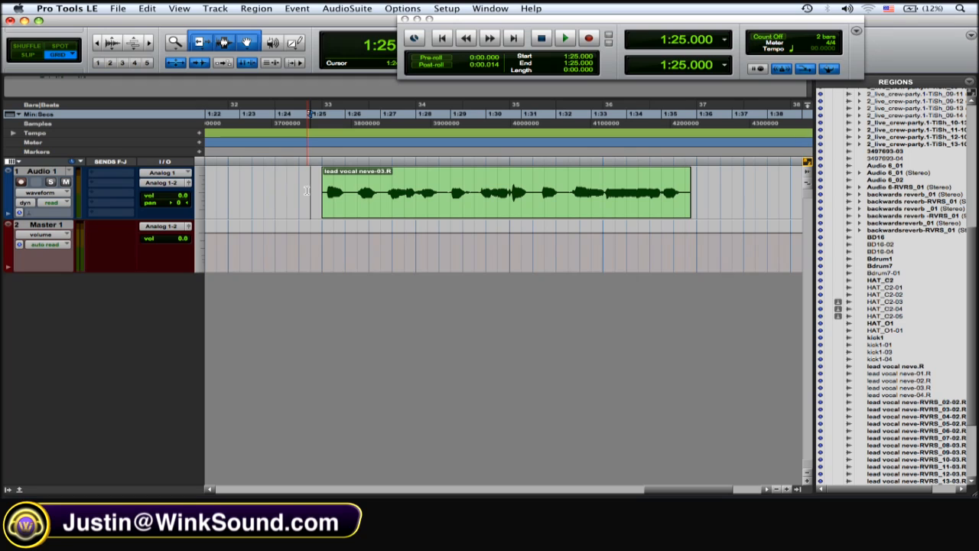
Duplicate the Audio 1 vocal track with all options kept, and select the copied vocal region.
{"action": "left_click", "coordinate": [565, 36]}
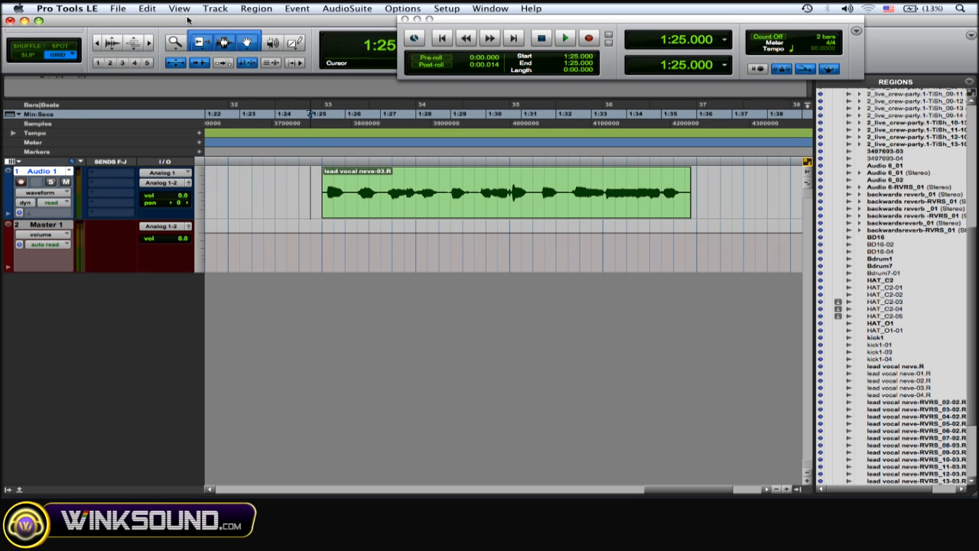
{"action": "left_click", "coordinate": [215, 9]}
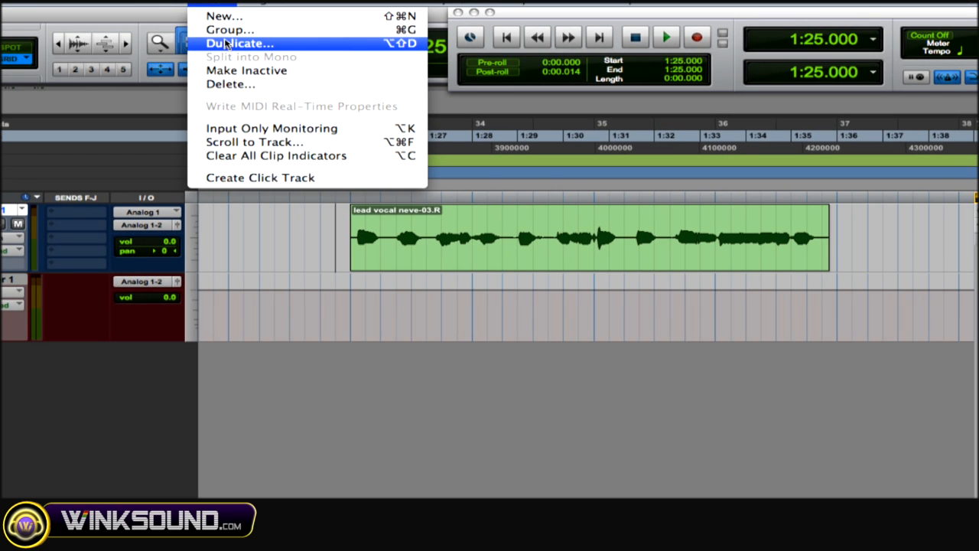
{"action": "left_click", "coordinate": [238, 43]}
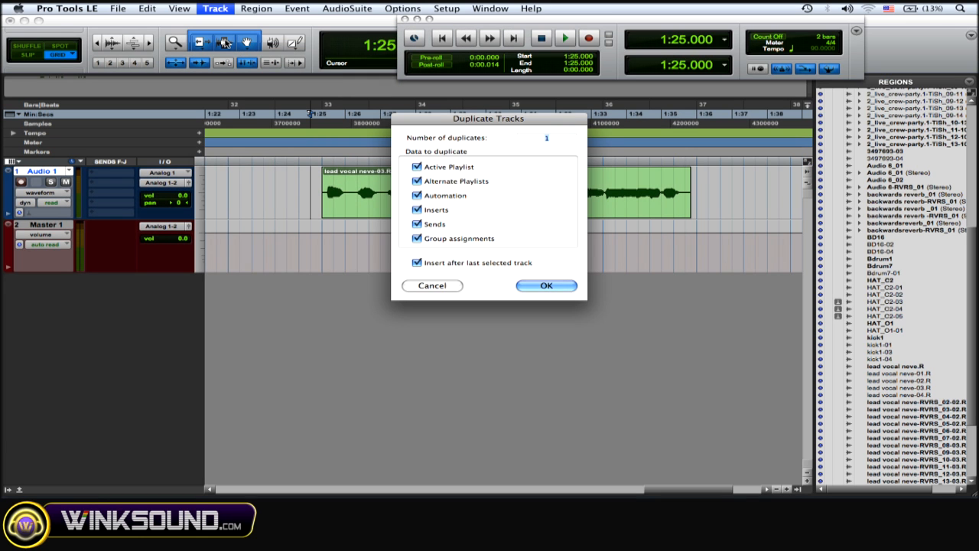
{"action": "left_click", "coordinate": [547, 285]}
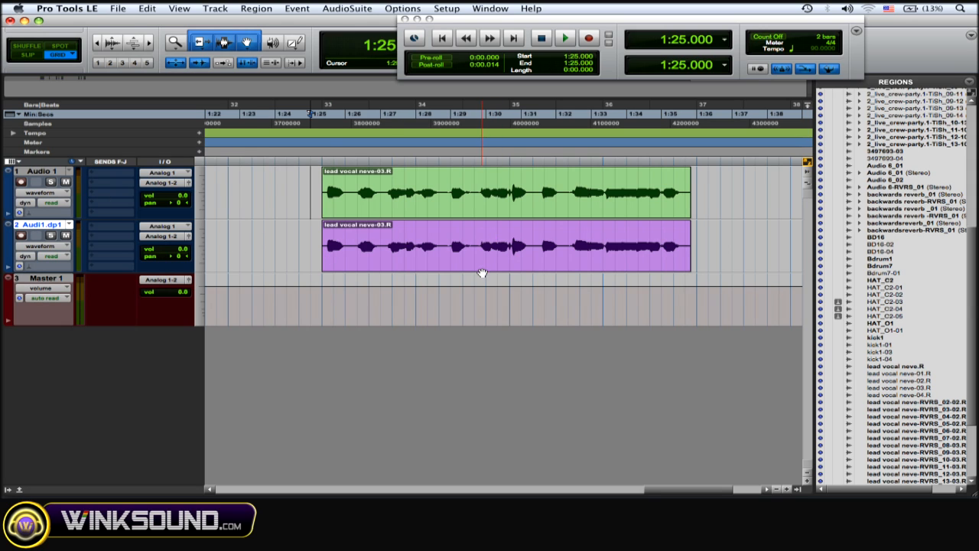
{"action": "left_click", "coordinate": [482, 244]}
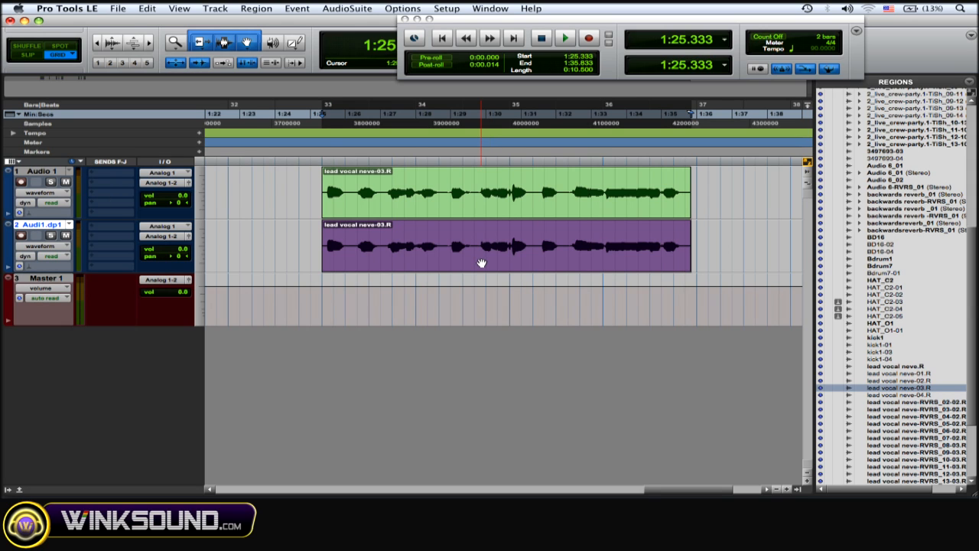
Reverse the duplicate vocal region with AudioSuite Reverse so its waveform runs backwards.
{"action": "left_click", "coordinate": [346, 10]}
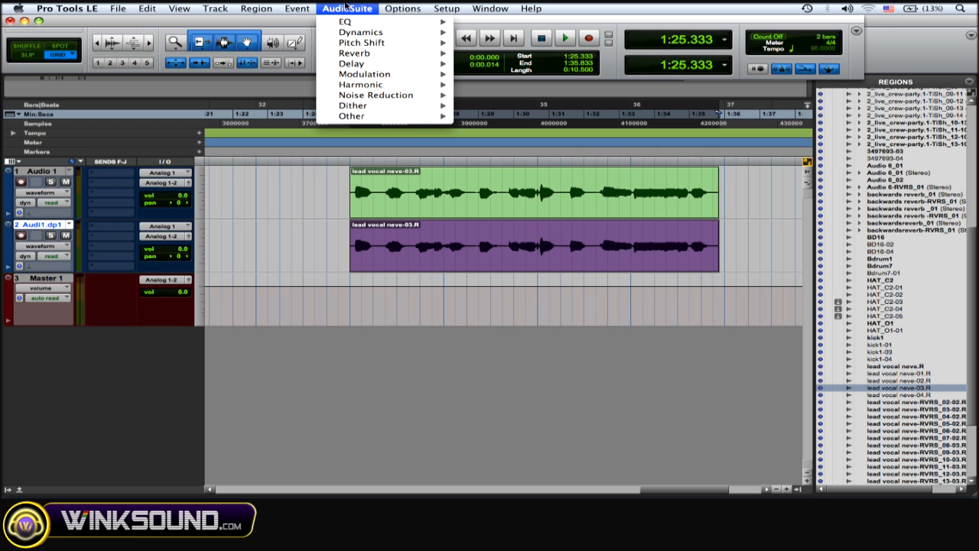
{"action": "mouse_move", "coordinate": [361, 63]}
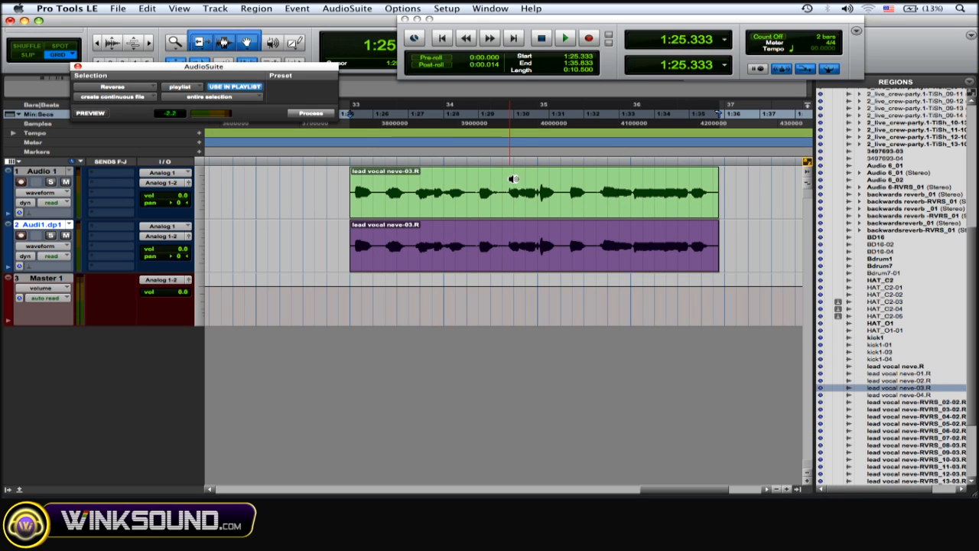
{"action": "left_click", "coordinate": [309, 114]}
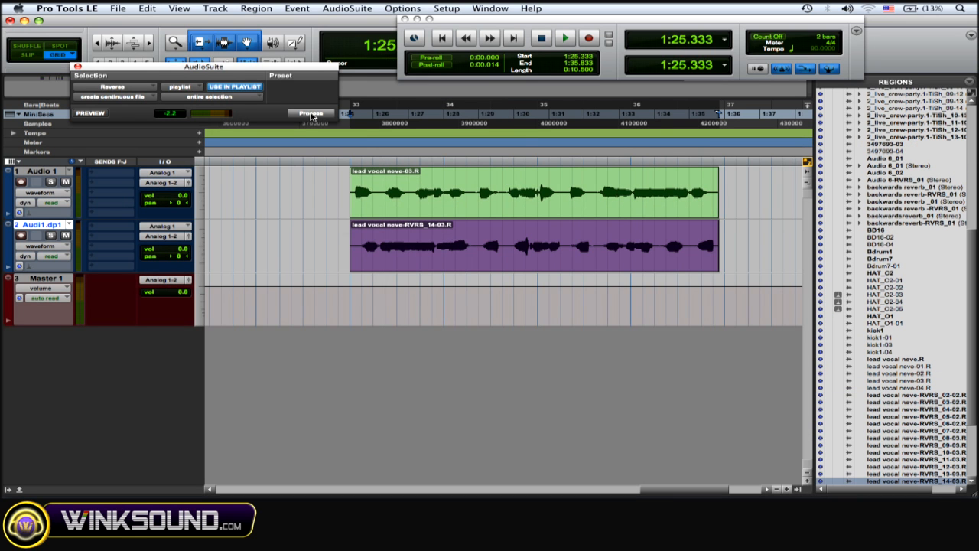
{"action": "left_click", "coordinate": [310, 113]}
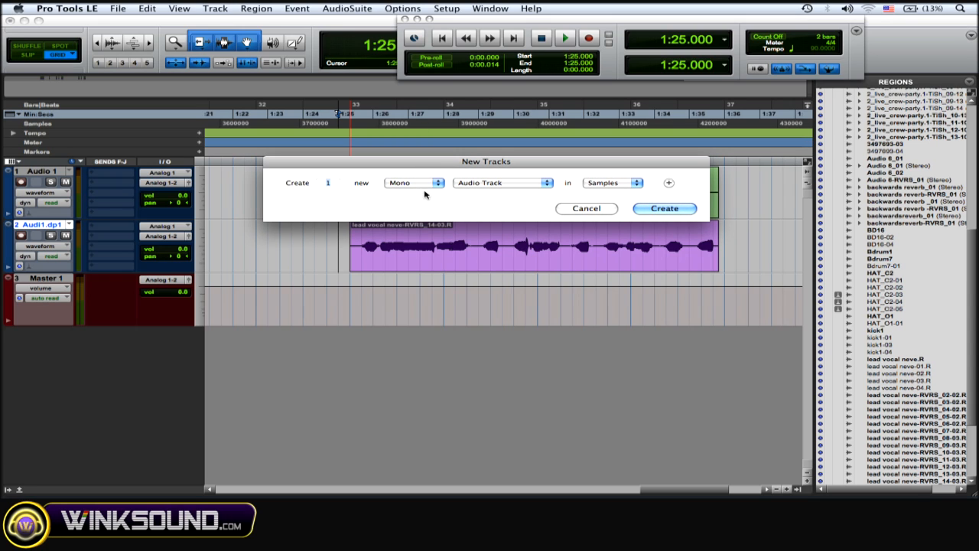
Create a new stereo Aux Input track, Aux 2, for the session.
{"action": "left_click", "coordinate": [413, 182]}
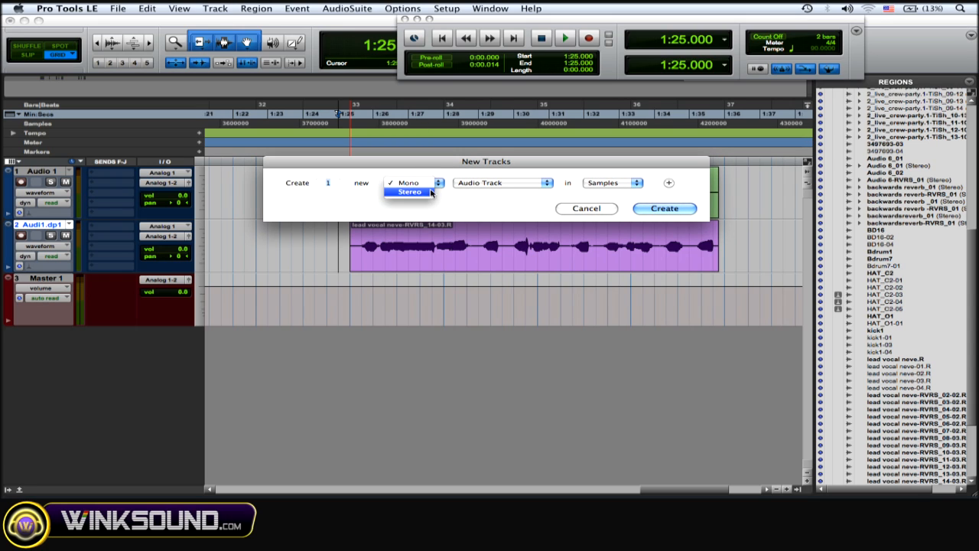
{"action": "left_click", "coordinate": [502, 182]}
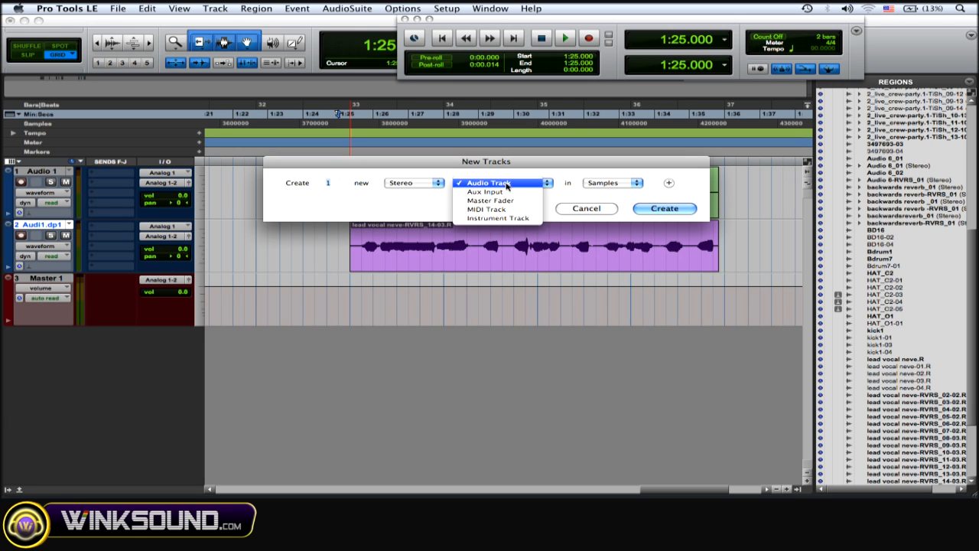
{"action": "left_click", "coordinate": [484, 191]}
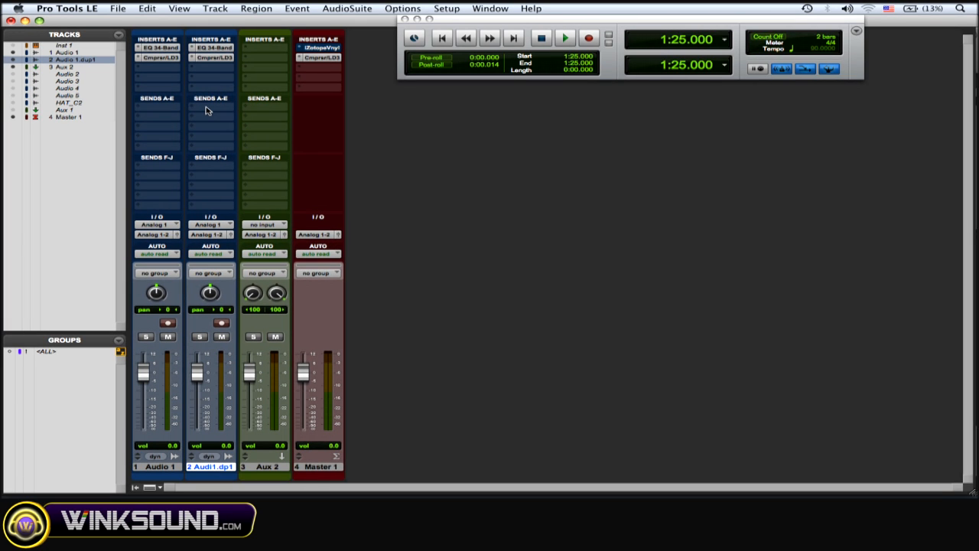
Send the reversed vocal track to Bus 1-2 and feed Aux 2's input from Bus 1-2.
{"action": "left_click", "coordinate": [211, 107]}
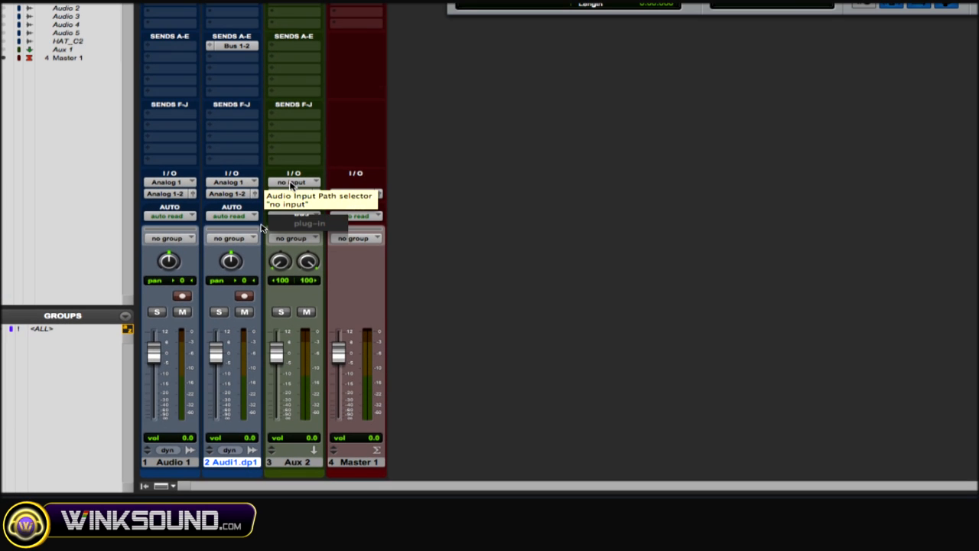
{"action": "left_click", "coordinate": [294, 182]}
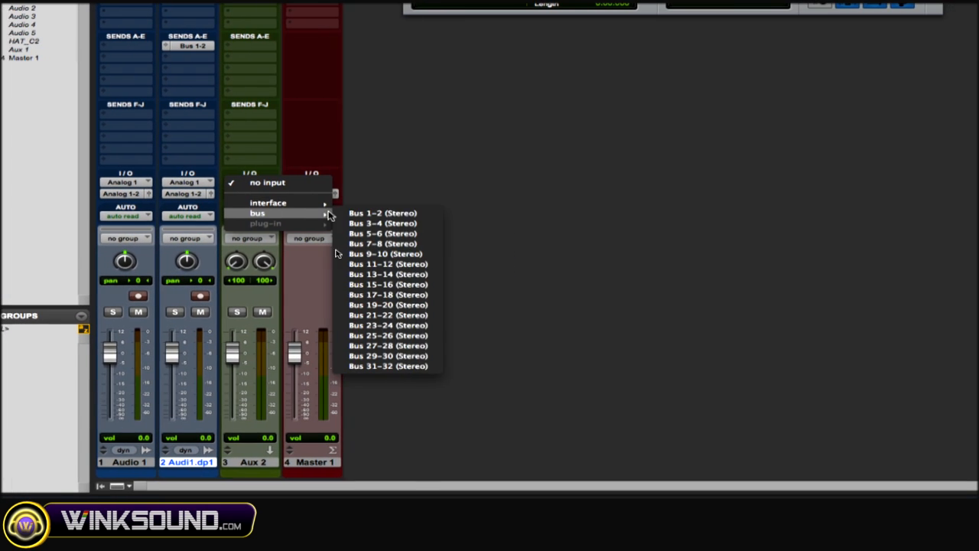
{"action": "left_click", "coordinate": [382, 213]}
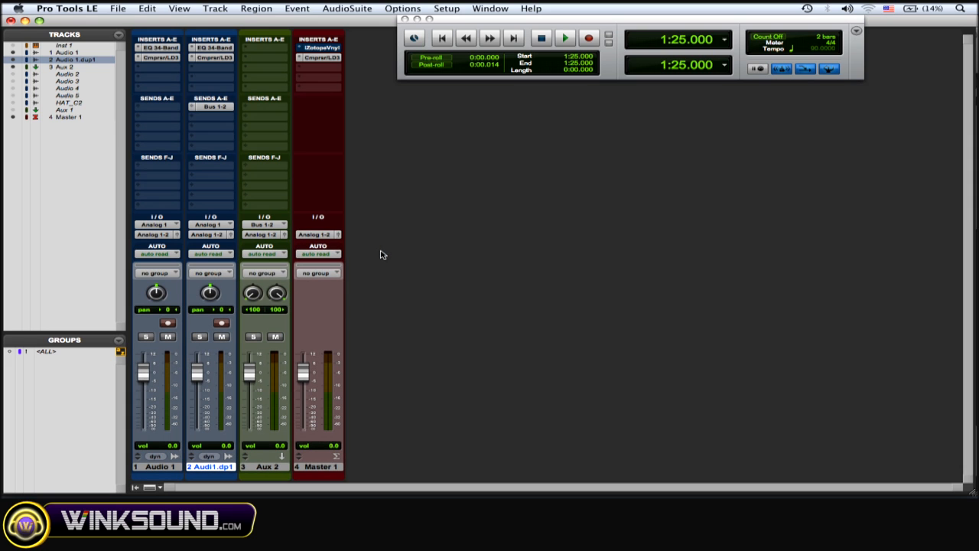
Insert the multichannel D-Verb (stereo) reverb plug-in on Aux 2.
{"action": "left_click", "coordinate": [263, 38]}
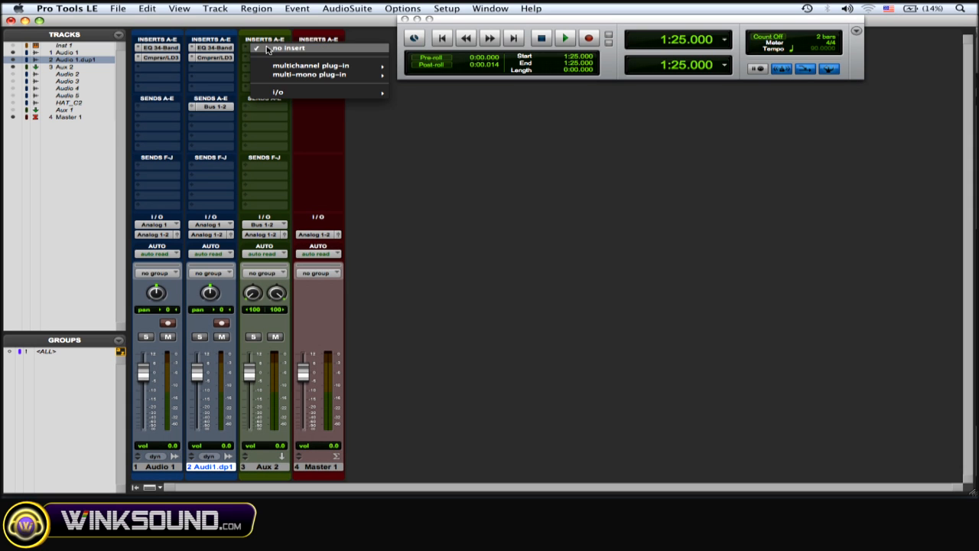
{"action": "left_click", "coordinate": [311, 64]}
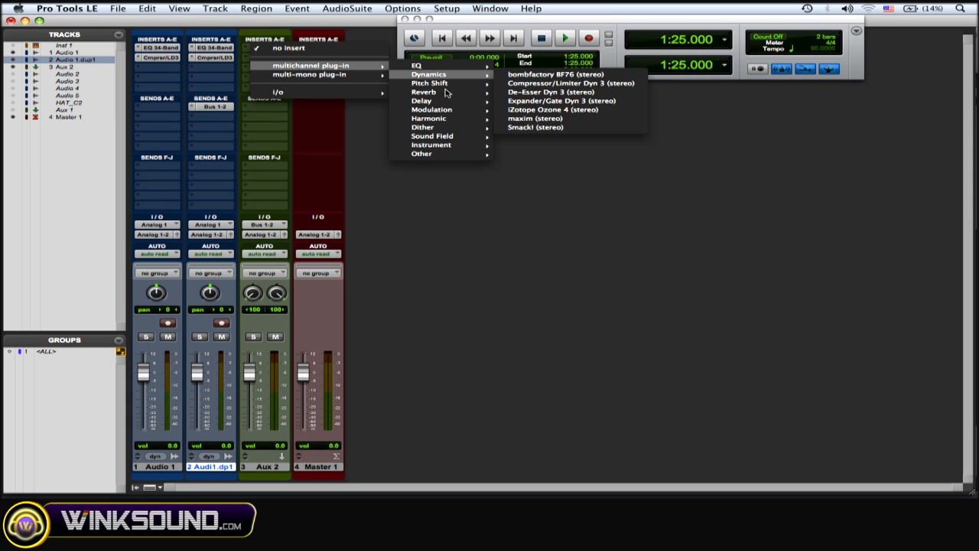
{"action": "mouse_move", "coordinate": [424, 92]}
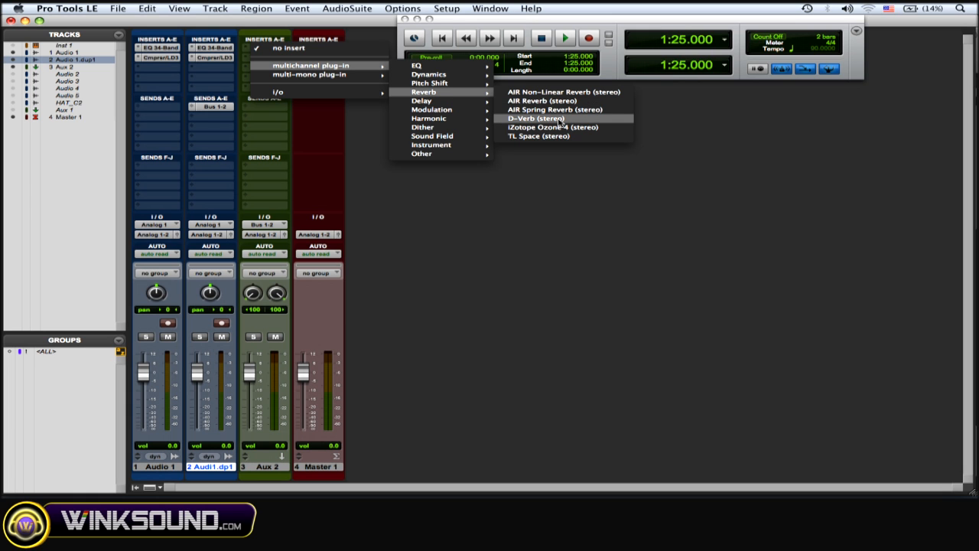
{"action": "left_click", "coordinate": [536, 118]}
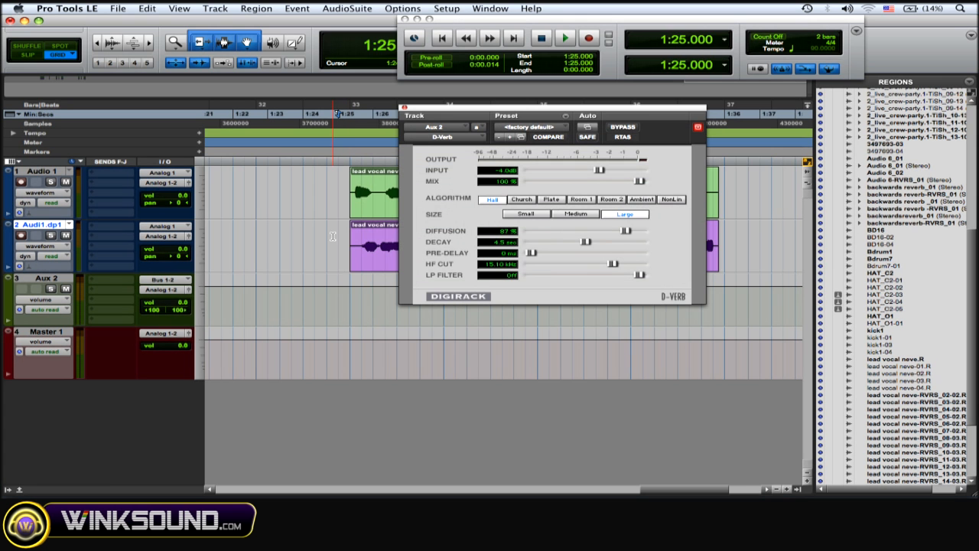
Audition the vocal and drag the D-Verb Decay slider to settle the reverb length.
{"action": "left_click", "coordinate": [565, 37]}
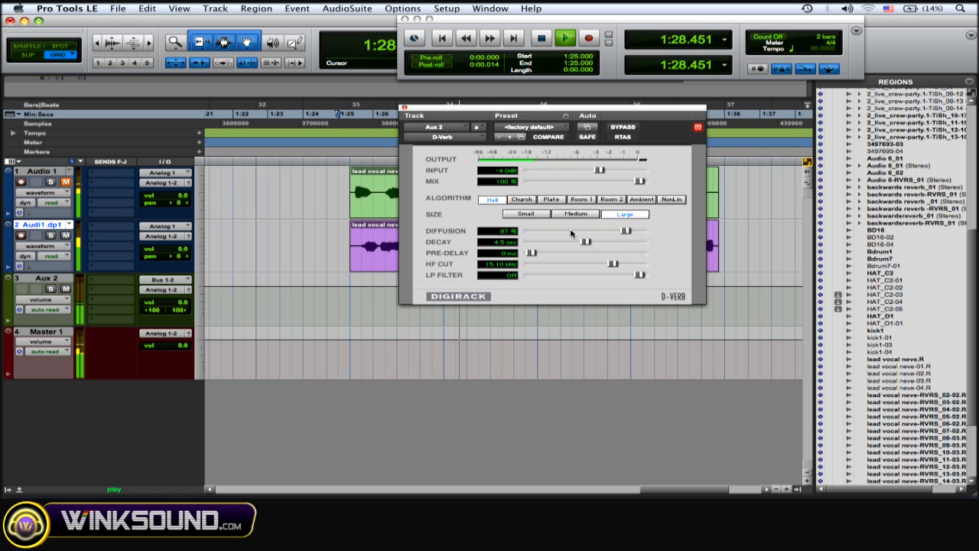
{"action": "left_click", "coordinate": [564, 37]}
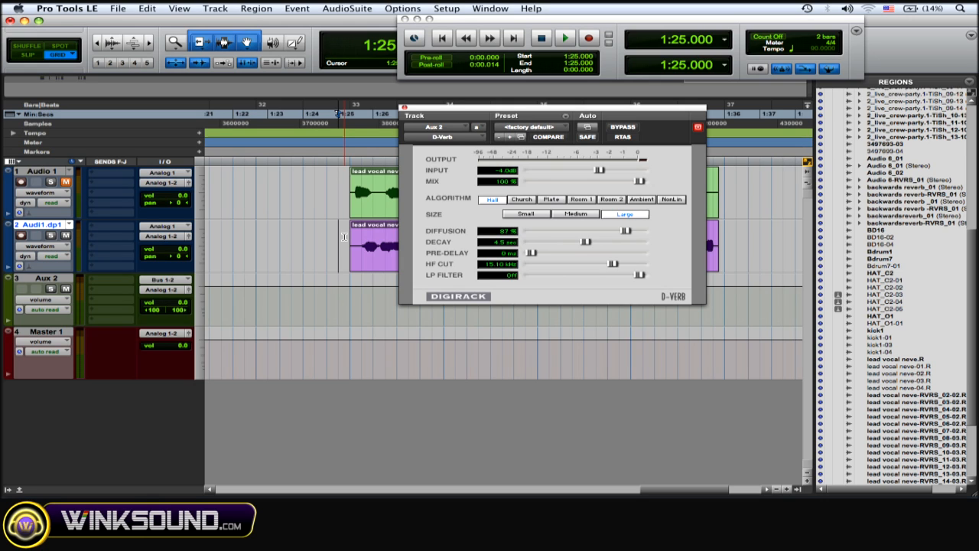
{"action": "left_click", "coordinate": [564, 37]}
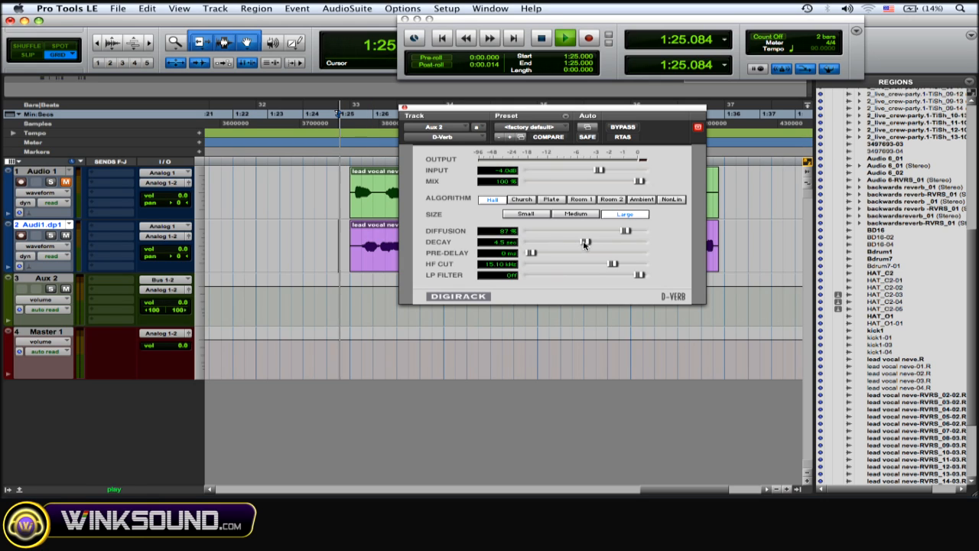
{"action": "left_click_drag", "start_coordinate": [589, 241], "coordinate": [576, 241]}
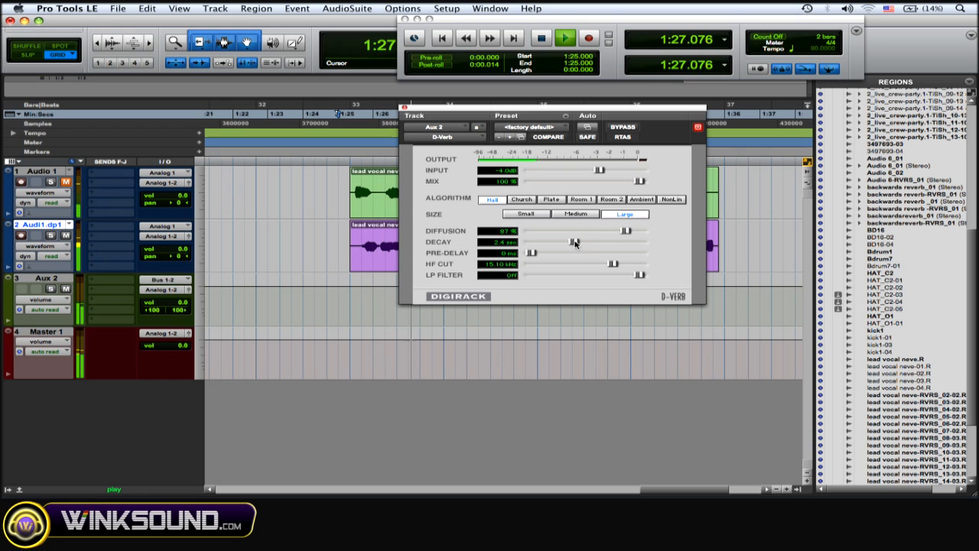
{"action": "left_click_drag", "start_coordinate": [585, 242], "coordinate": [572, 242]}
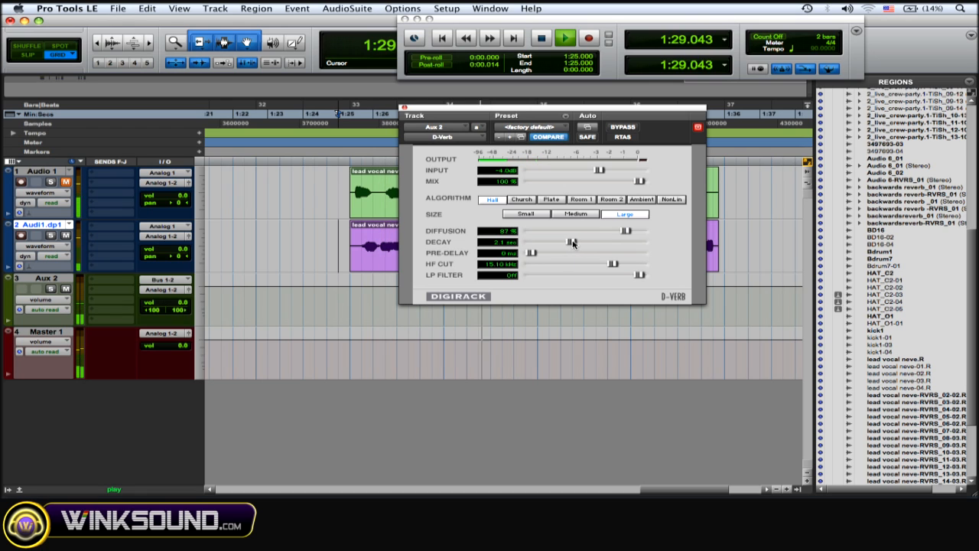
{"action": "left_click_drag", "start_coordinate": [589, 242], "coordinate": [566, 242]}
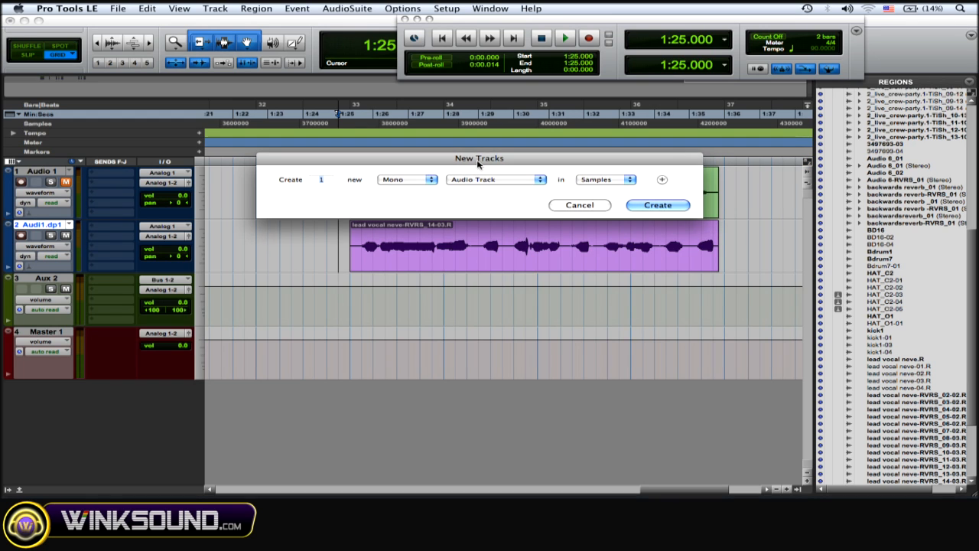
Create a new stereo audio track, Audio 6.
{"action": "left_click", "coordinate": [407, 179]}
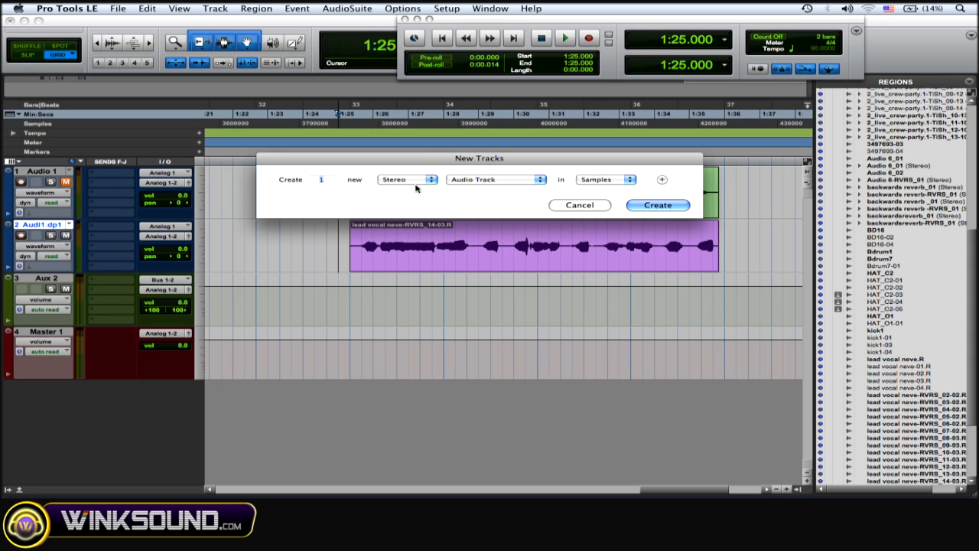
{"action": "mouse_move", "coordinate": [407, 179]}
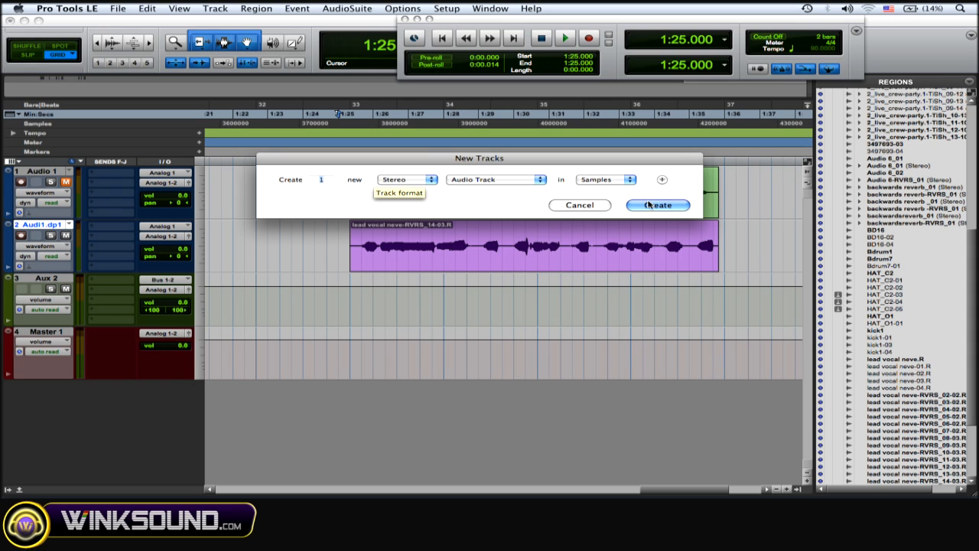
{"action": "left_click", "coordinate": [657, 205]}
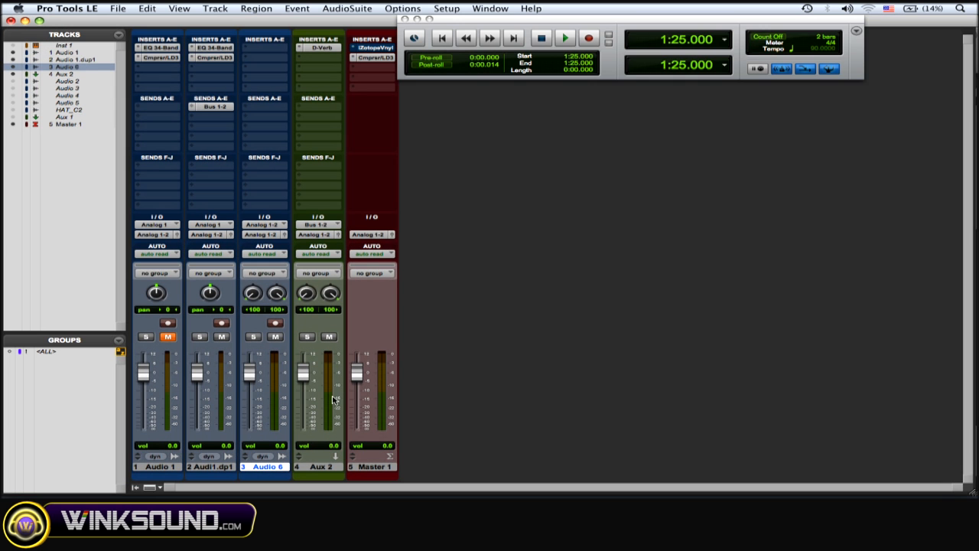
Select Audio 6 in the Mix window and bring up its input choices for Bus 1-2.
{"action": "left_click", "coordinate": [318, 466]}
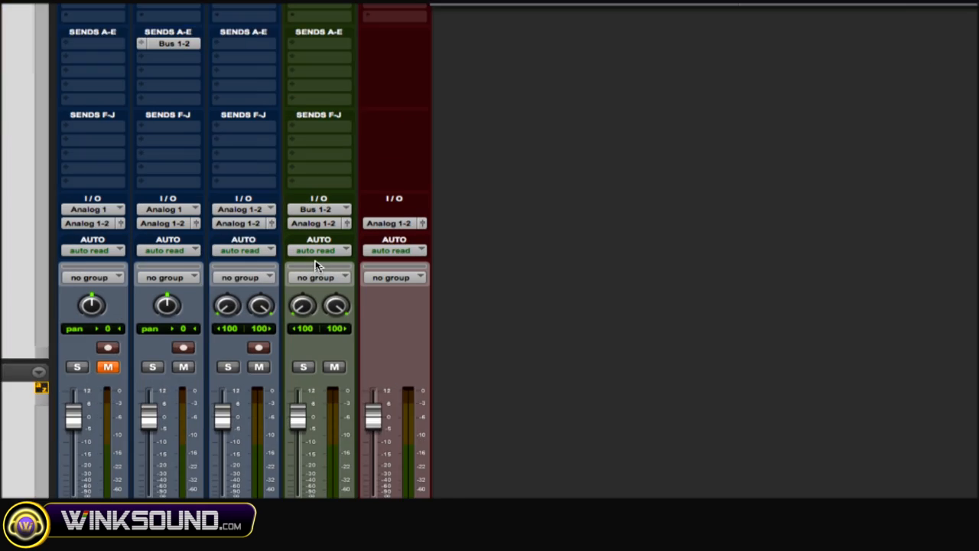
{"action": "left_click", "coordinate": [318, 223]}
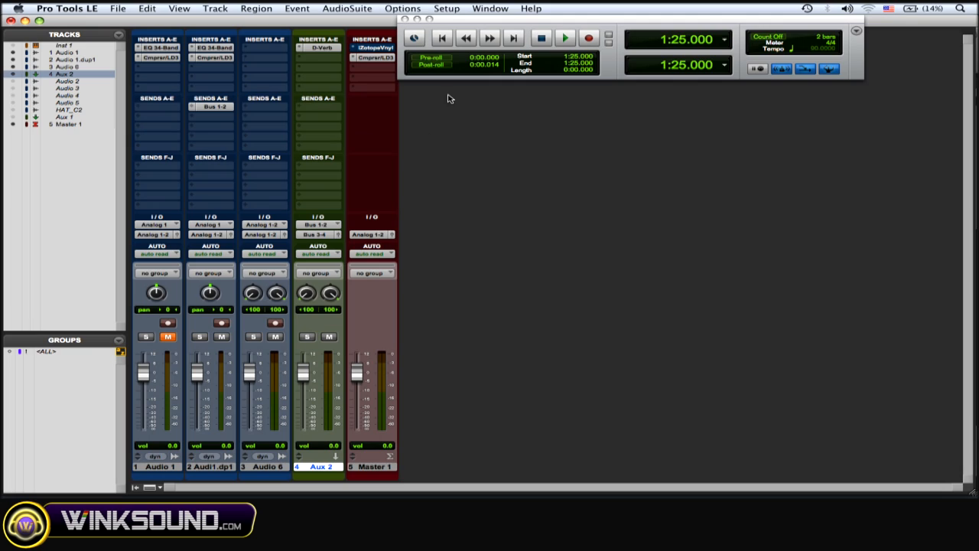
{"action": "left_click", "coordinate": [264, 467]}
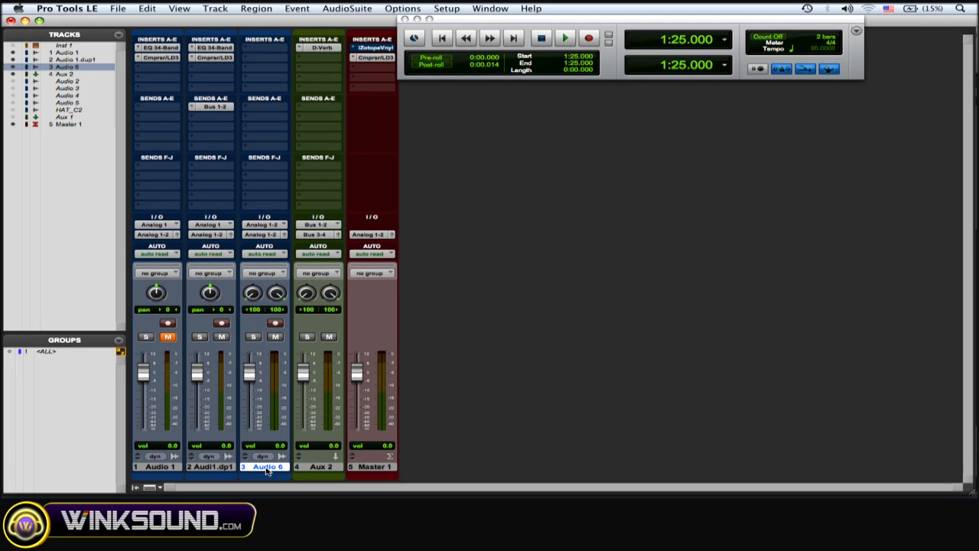
{"action": "mouse_move", "coordinate": [267, 466]}
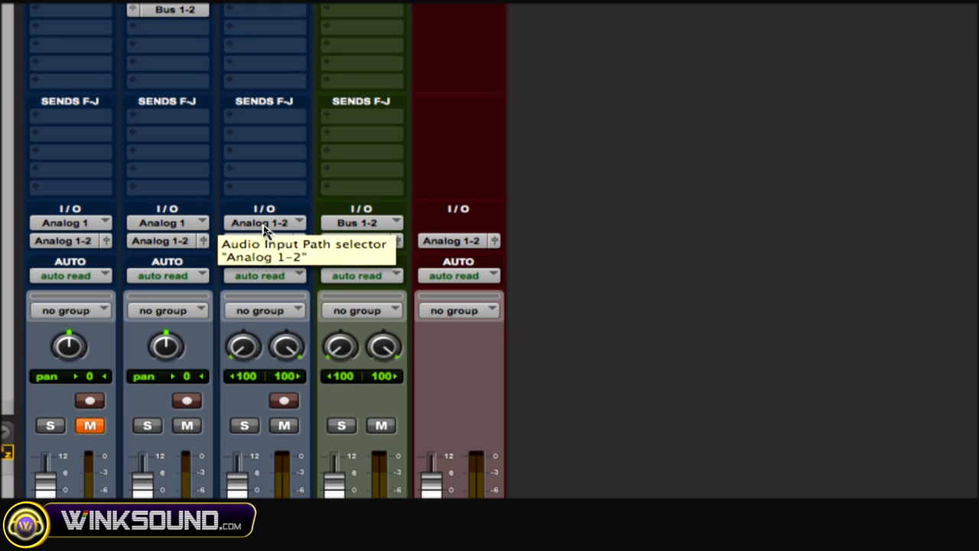
{"action": "left_click", "coordinate": [263, 222]}
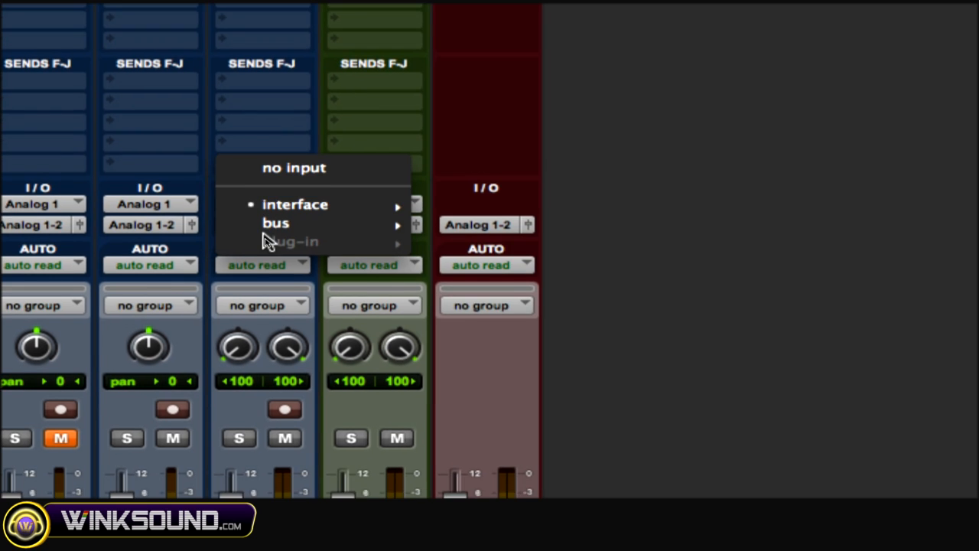
{"action": "mouse_move", "coordinate": [276, 224]}
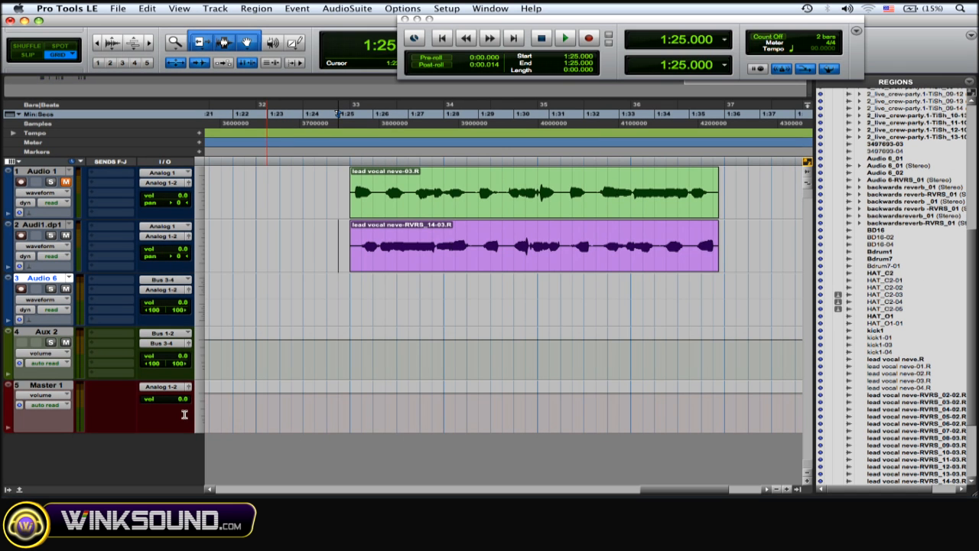
Place the start point ahead of the vocal and record the bus reverb onto Audio 6.
{"action": "left_click", "coordinate": [453, 247]}
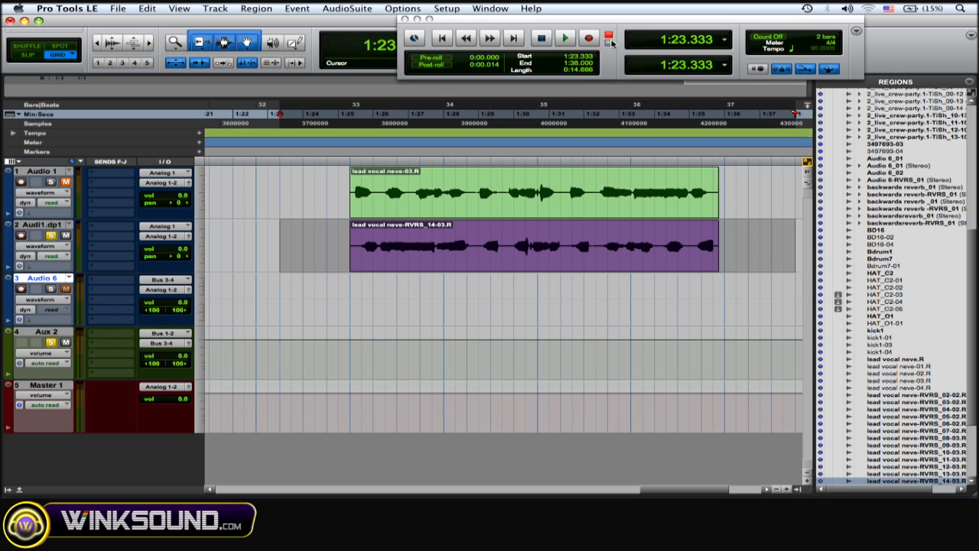
{"action": "left_click", "coordinate": [589, 39]}
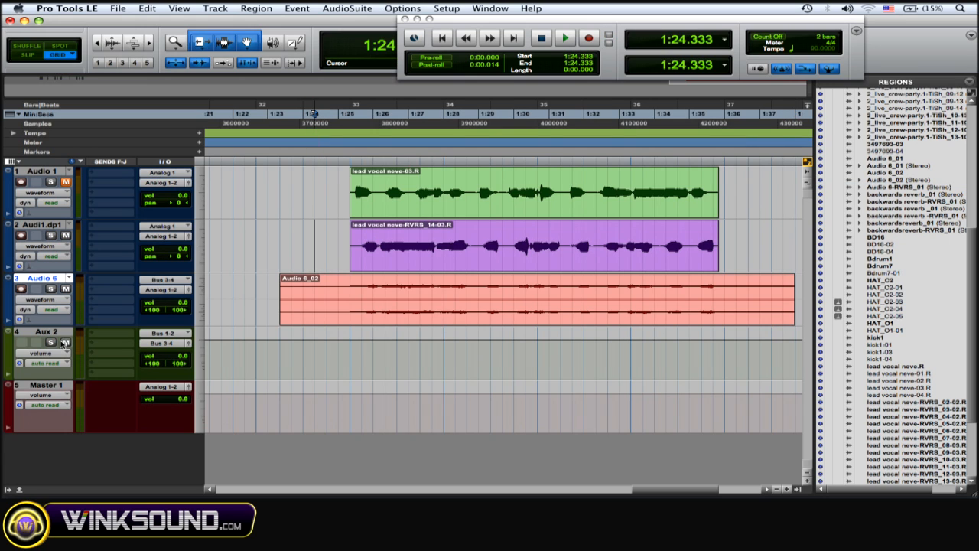
Select the recorded Audio 6_02 region and bring up the AudioSuite processes to reverse it.
{"action": "left_click", "coordinate": [64, 343]}
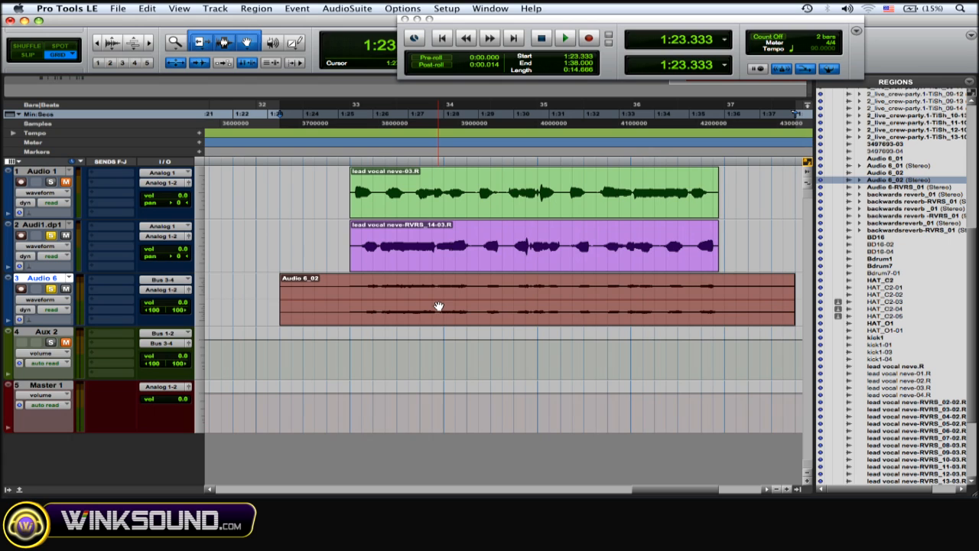
{"action": "mouse_move", "coordinate": [431, 257]}
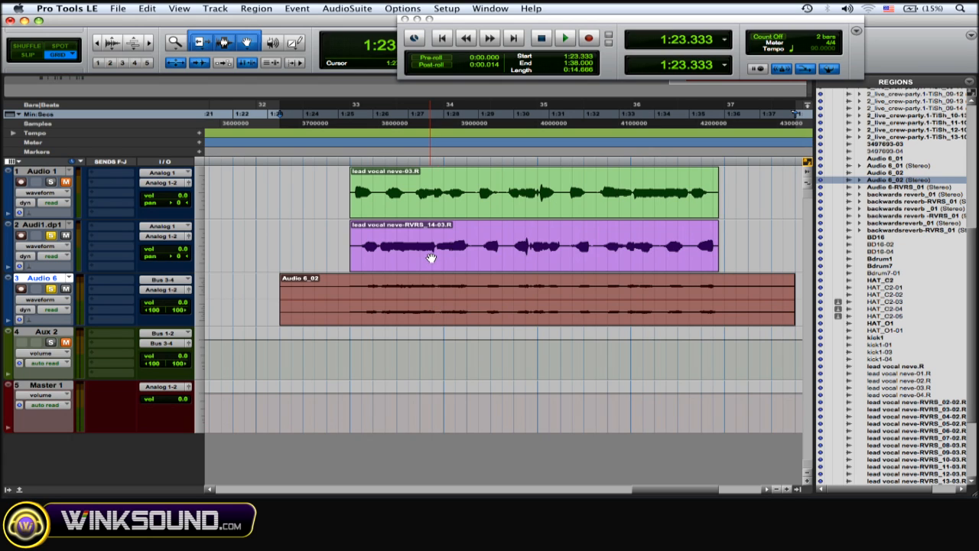
{"action": "left_click", "coordinate": [536, 245]}
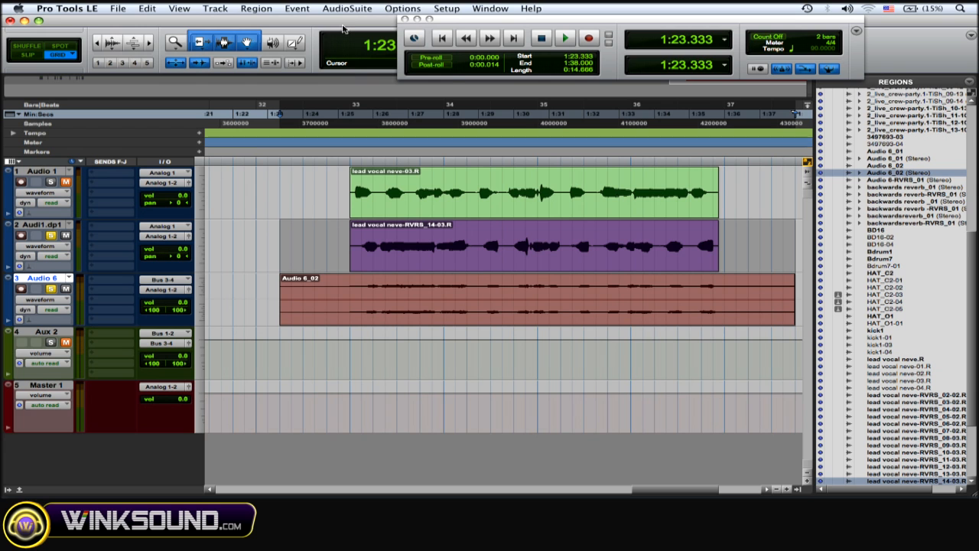
{"action": "left_click", "coordinate": [346, 9]}
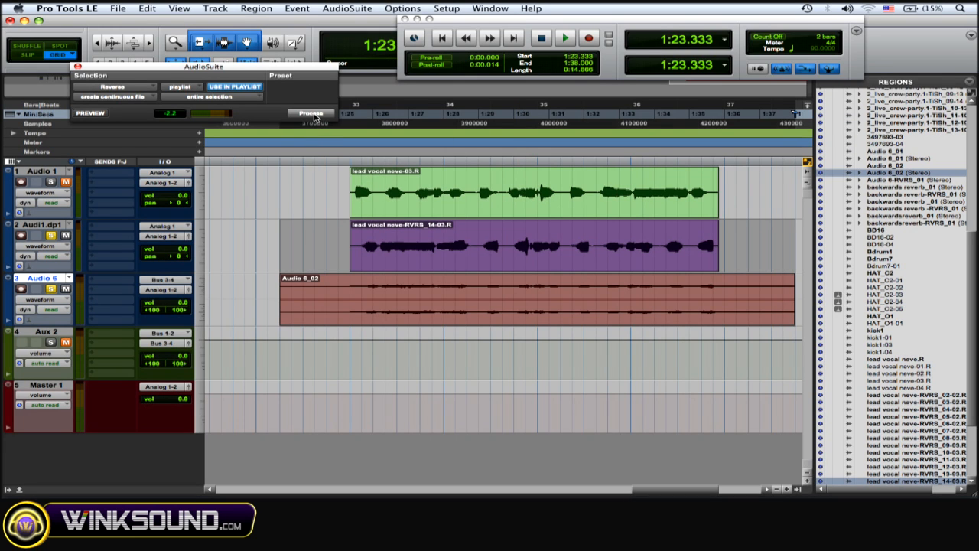
Reverse Audio 6's recorded reverb into Audio 6-RVRS_02 and audition it against the vocal.
{"action": "left_click", "coordinate": [312, 113]}
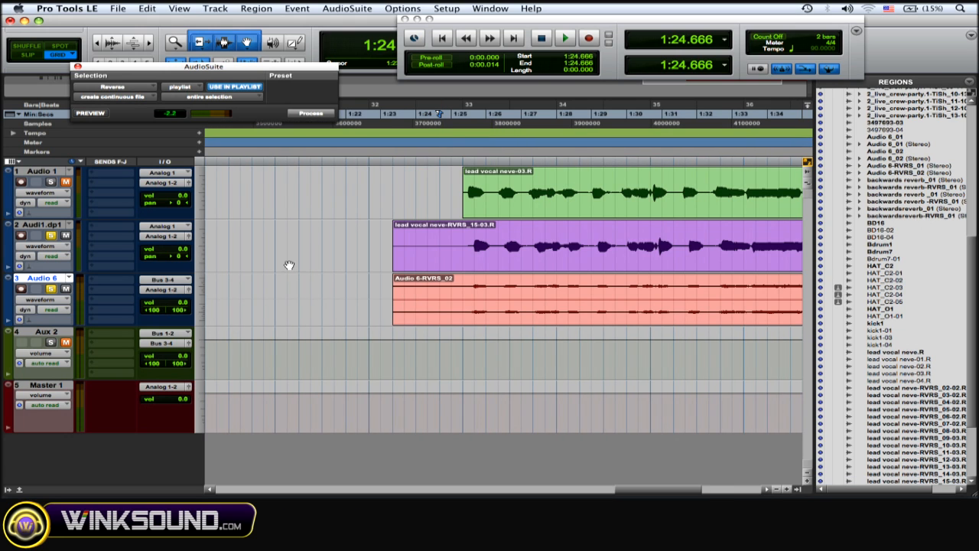
{"action": "left_click", "coordinate": [564, 37]}
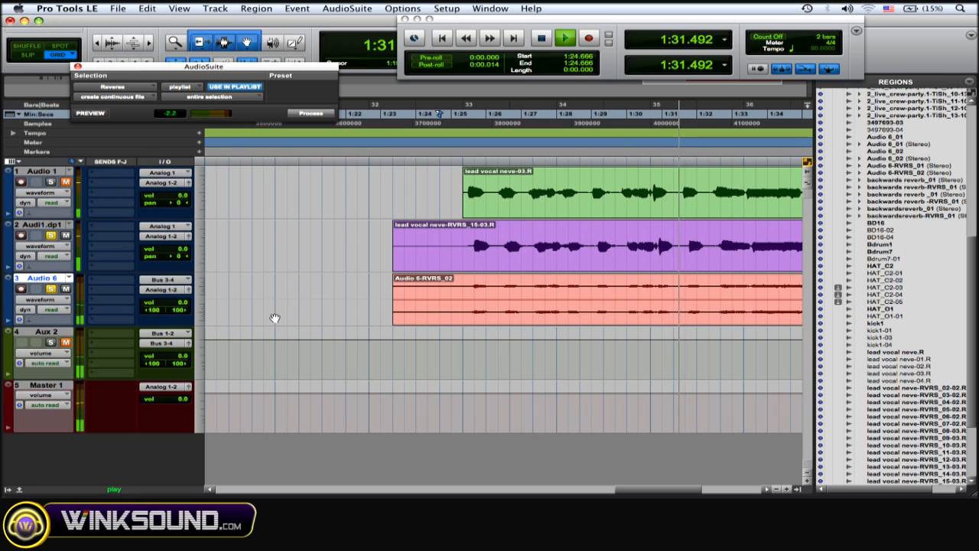
{"action": "left_click", "coordinate": [542, 36]}
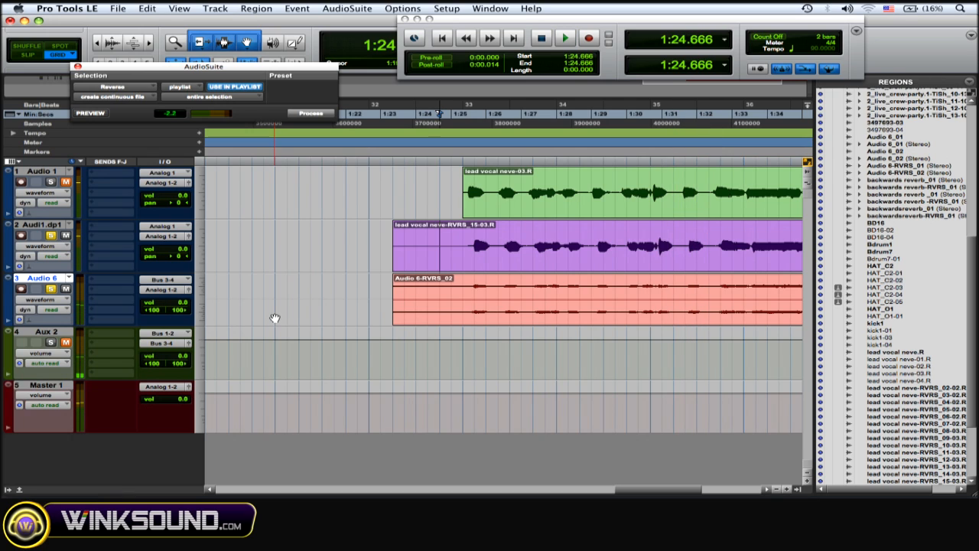